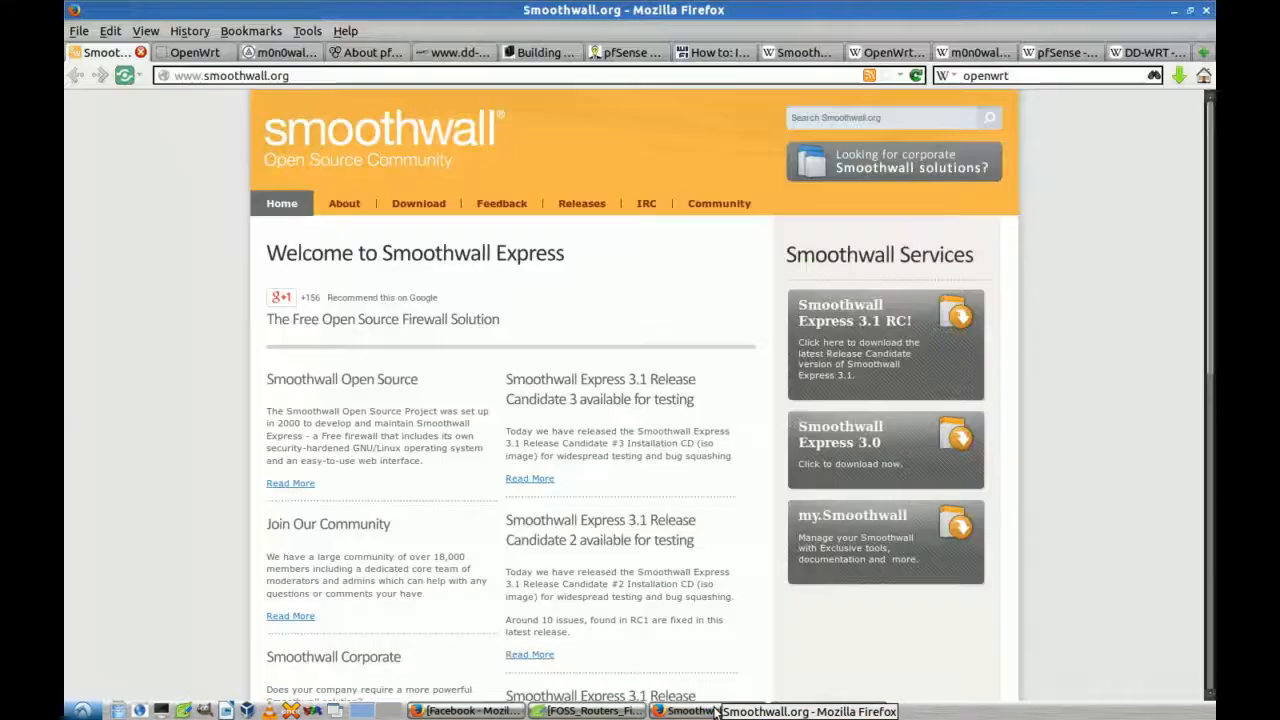
# Minimize the Leafpad window holding the six-item FOSS router/firewall outline to reveal the desktop
pyautogui.click(588, 710)
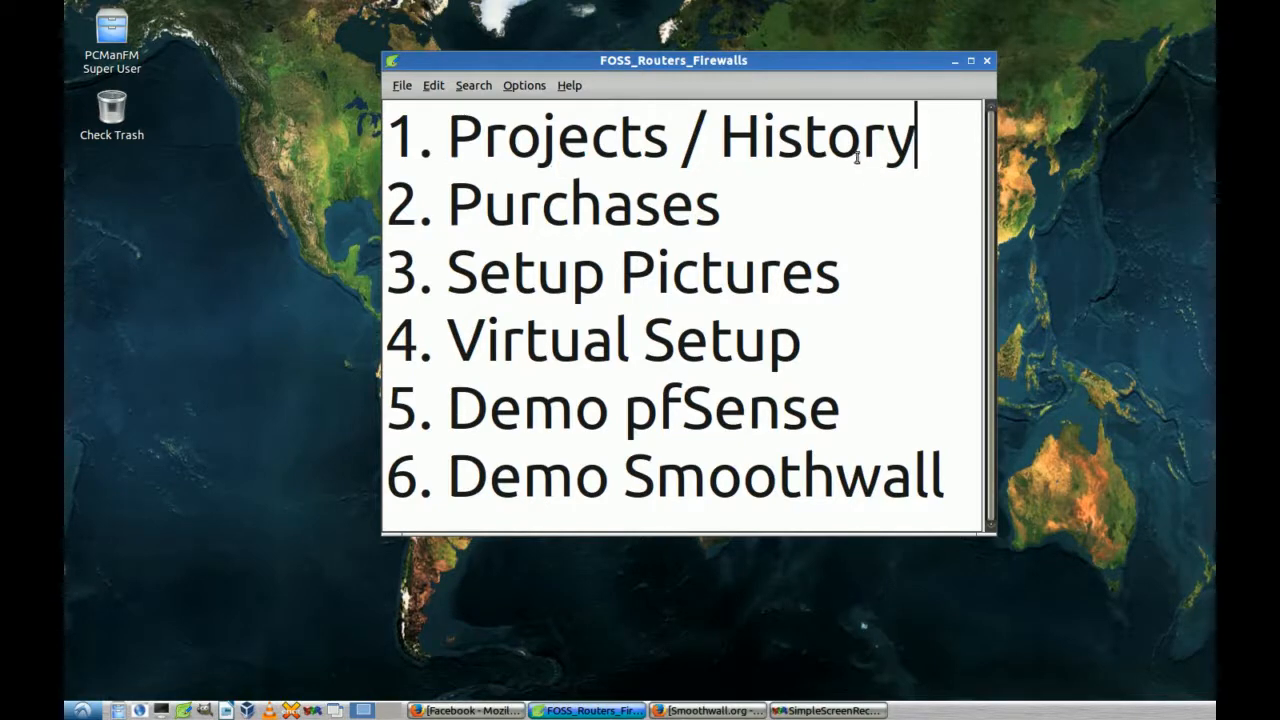
pyautogui.moveTo(878, 156)
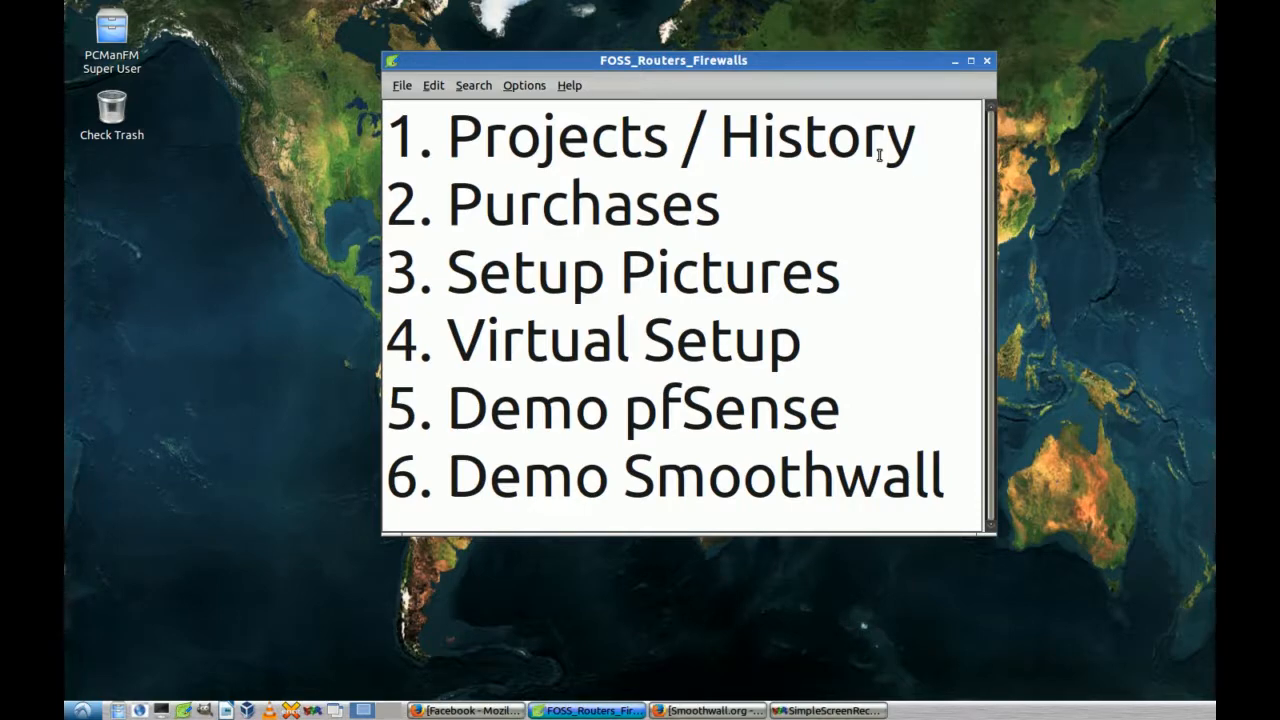
pyautogui.click(910, 136)
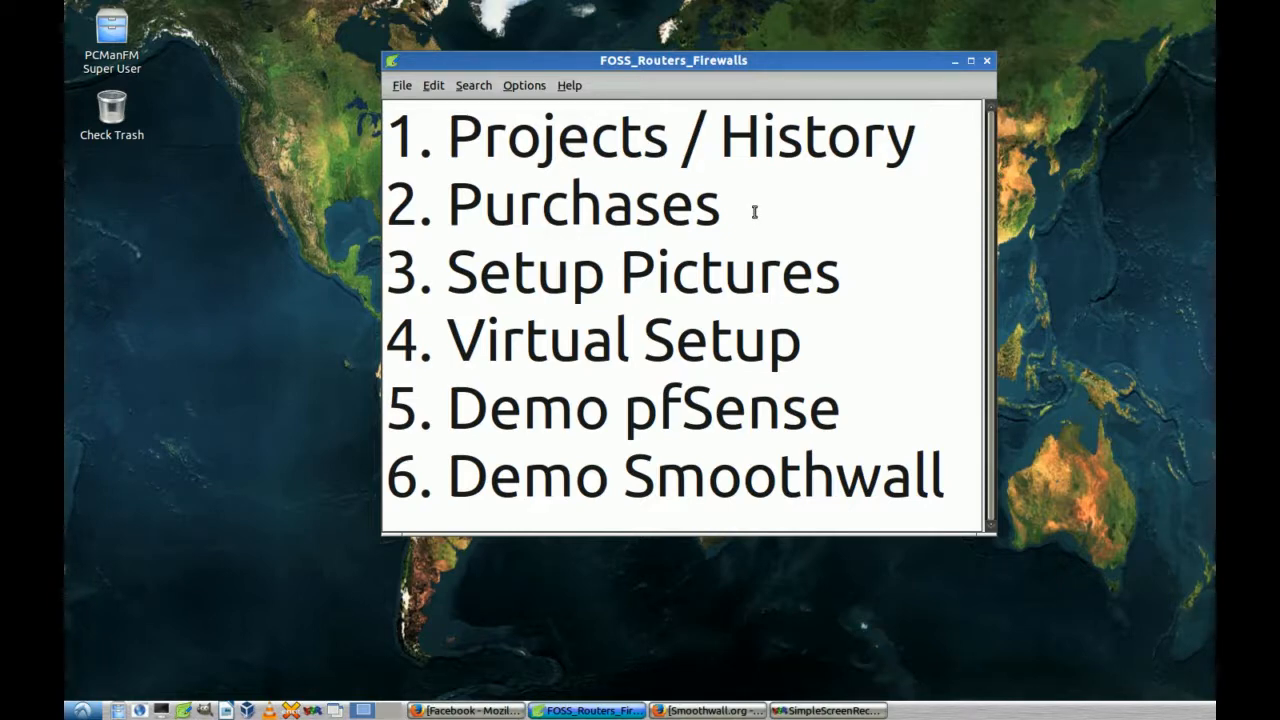
pyautogui.click(910, 136)
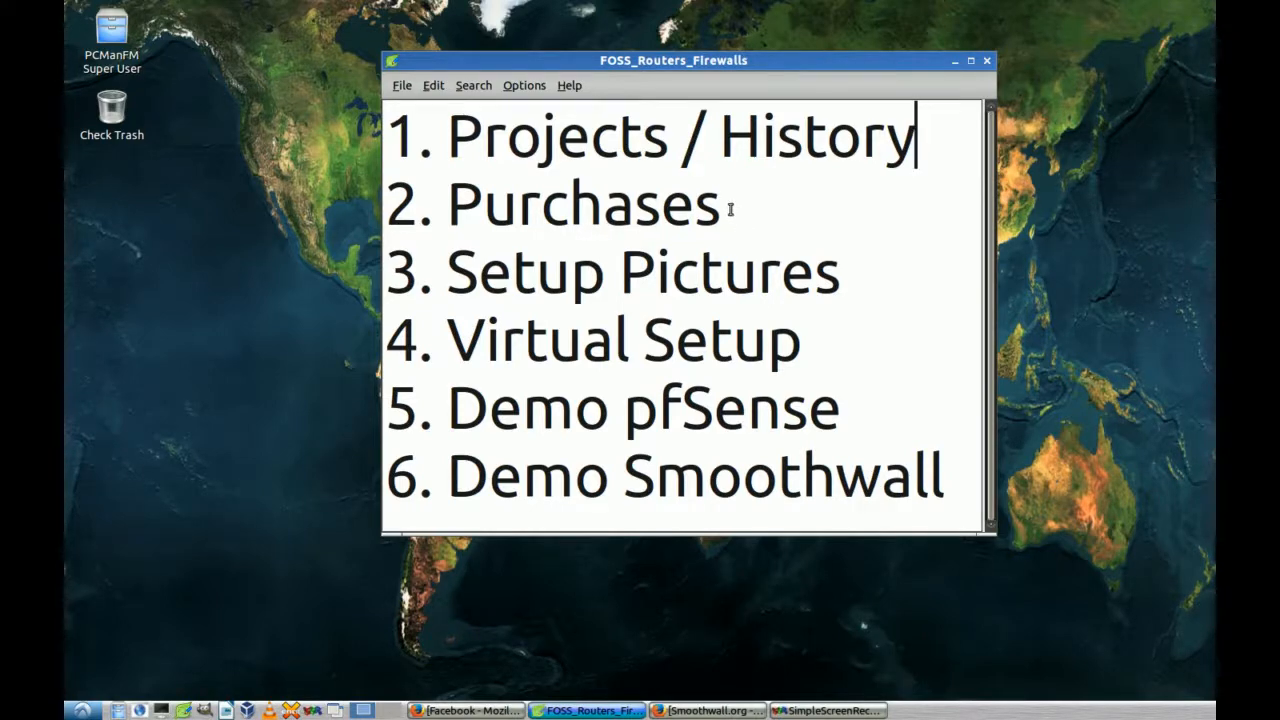
pyautogui.moveTo(850, 290)
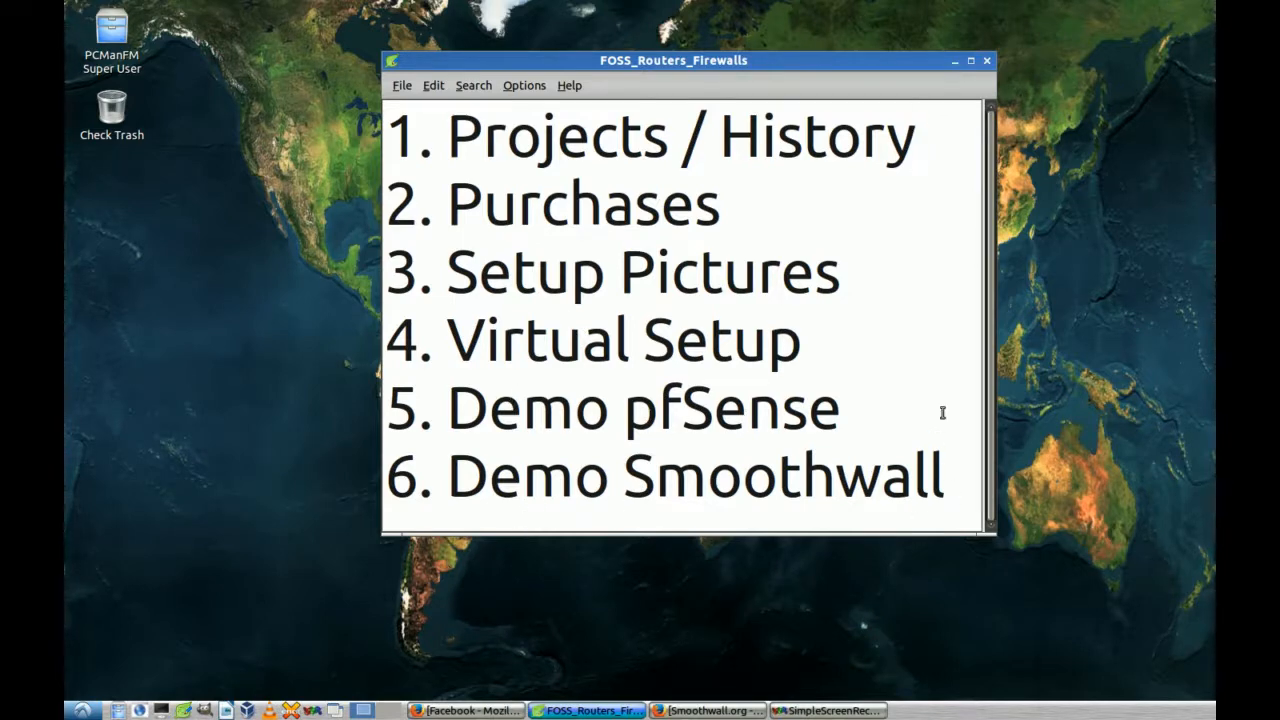
pyautogui.click(910, 136)
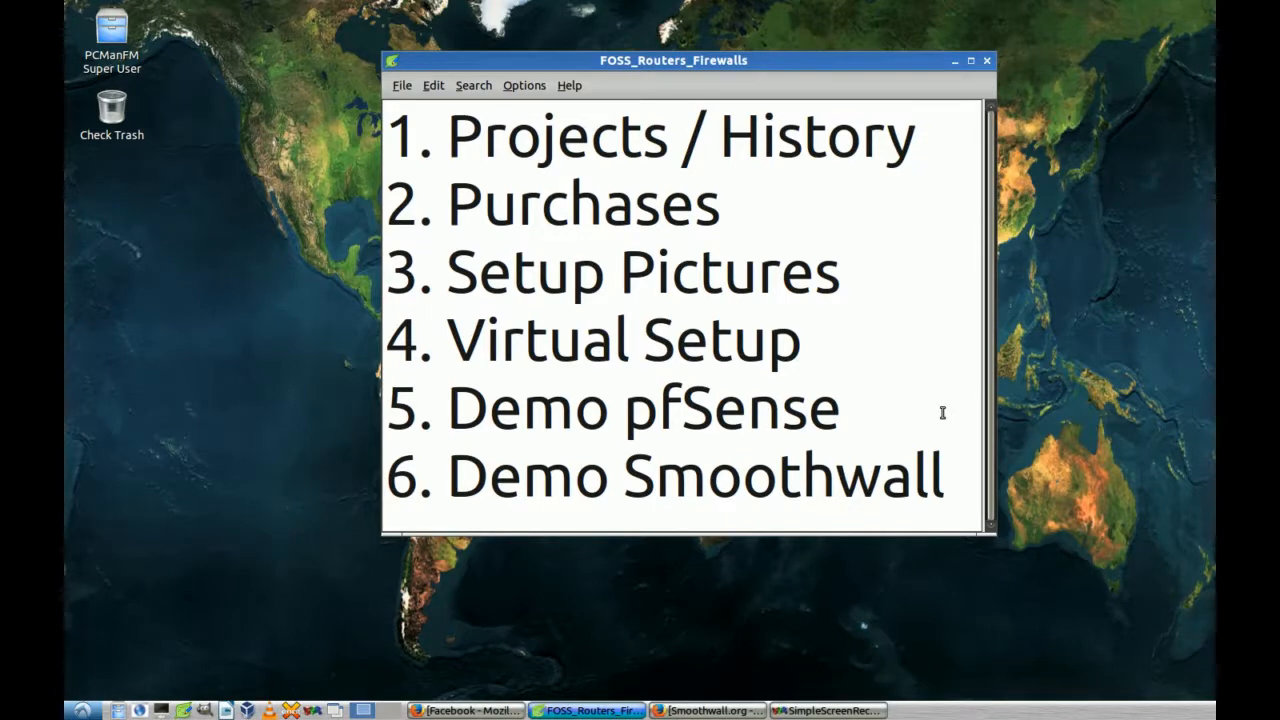
pyautogui.click(910, 136)
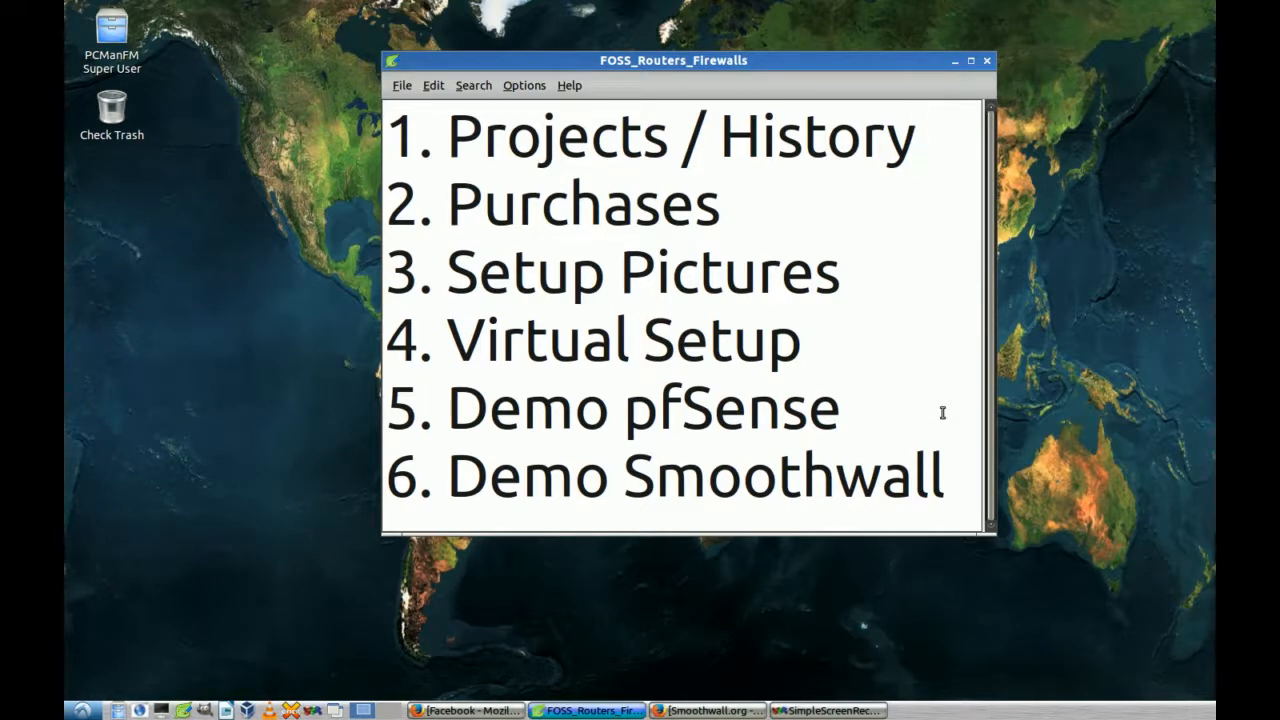
pyautogui.click(908, 136)
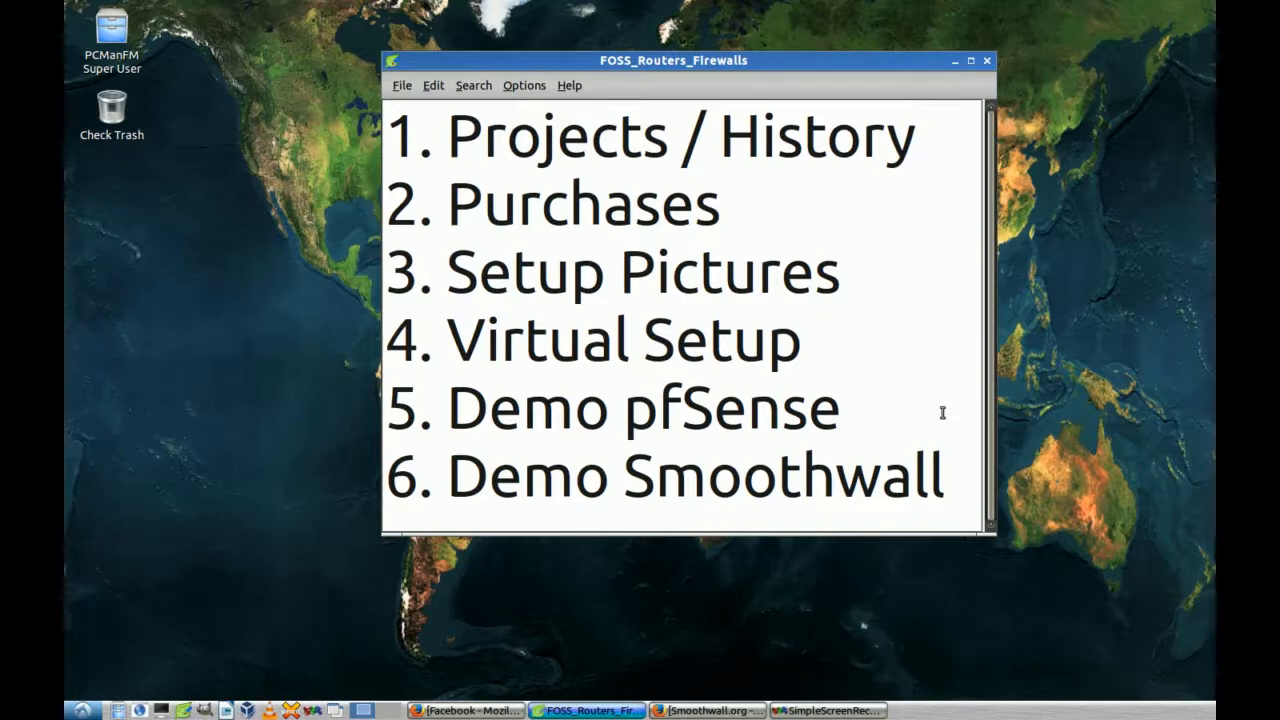
pyautogui.click(912, 136)
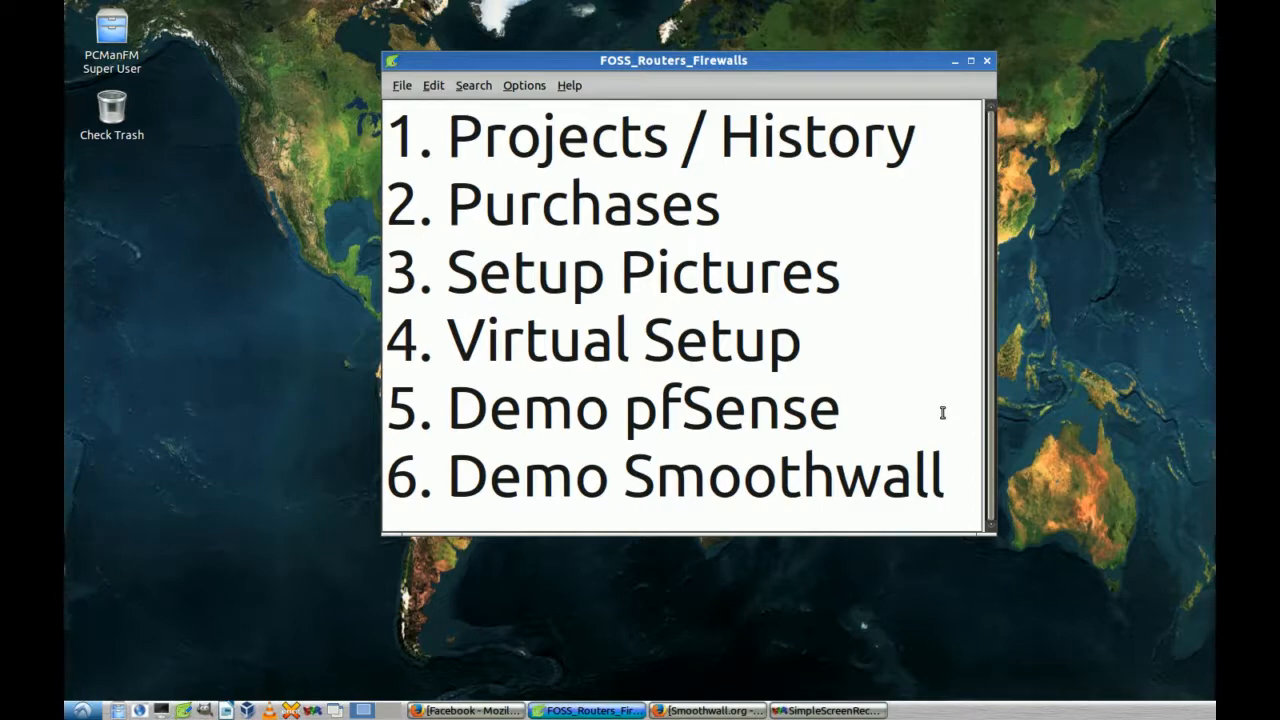
pyautogui.click(914, 136)
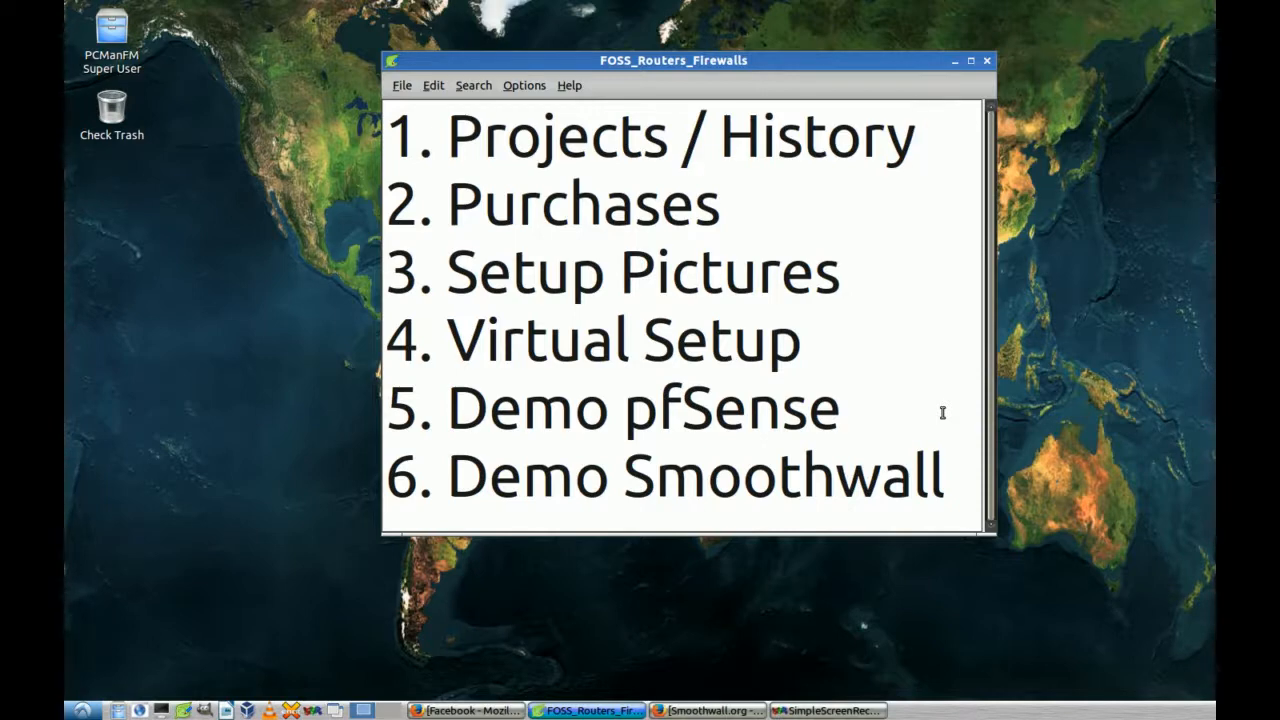
pyautogui.click(910, 136)
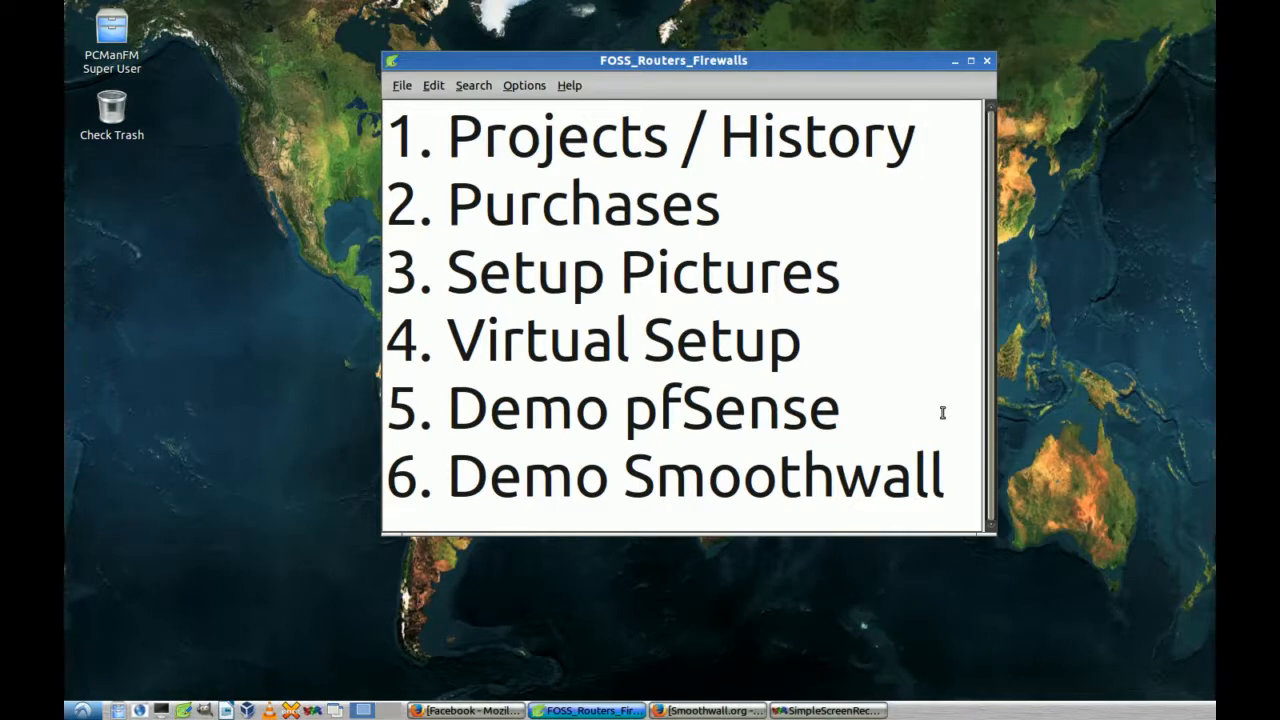
pyautogui.click(912, 136)
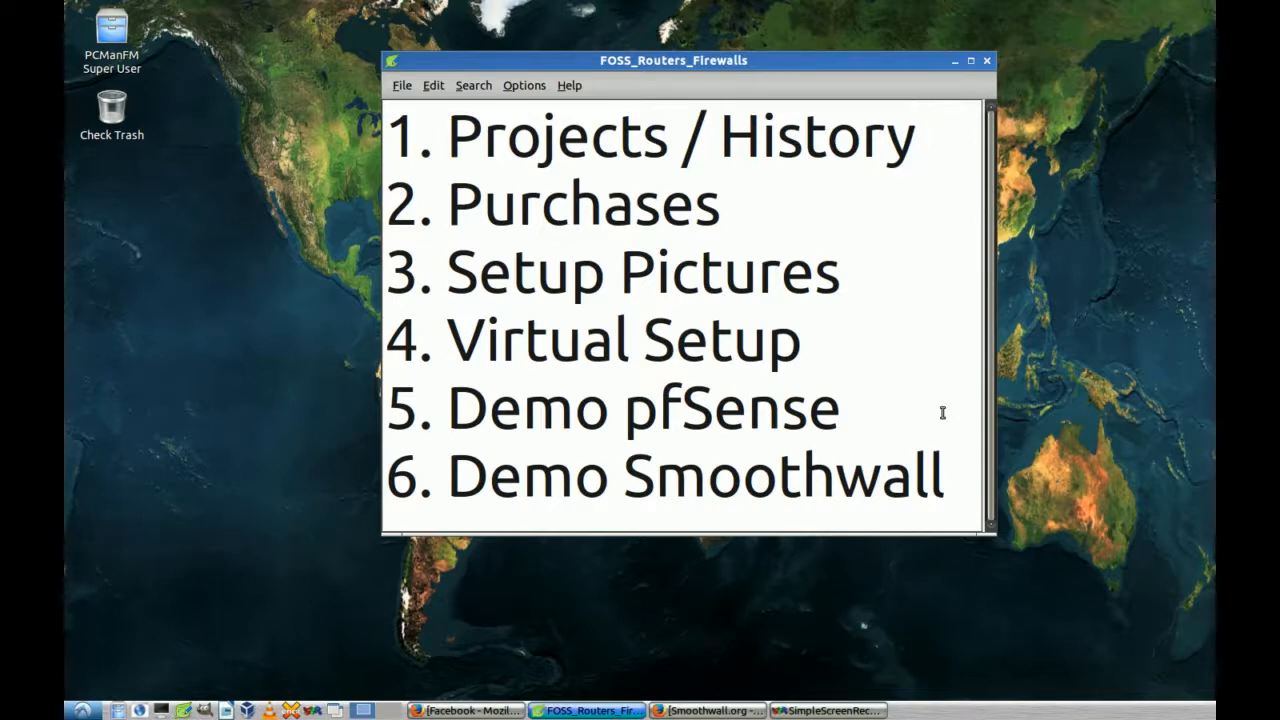
pyautogui.click(912, 136)
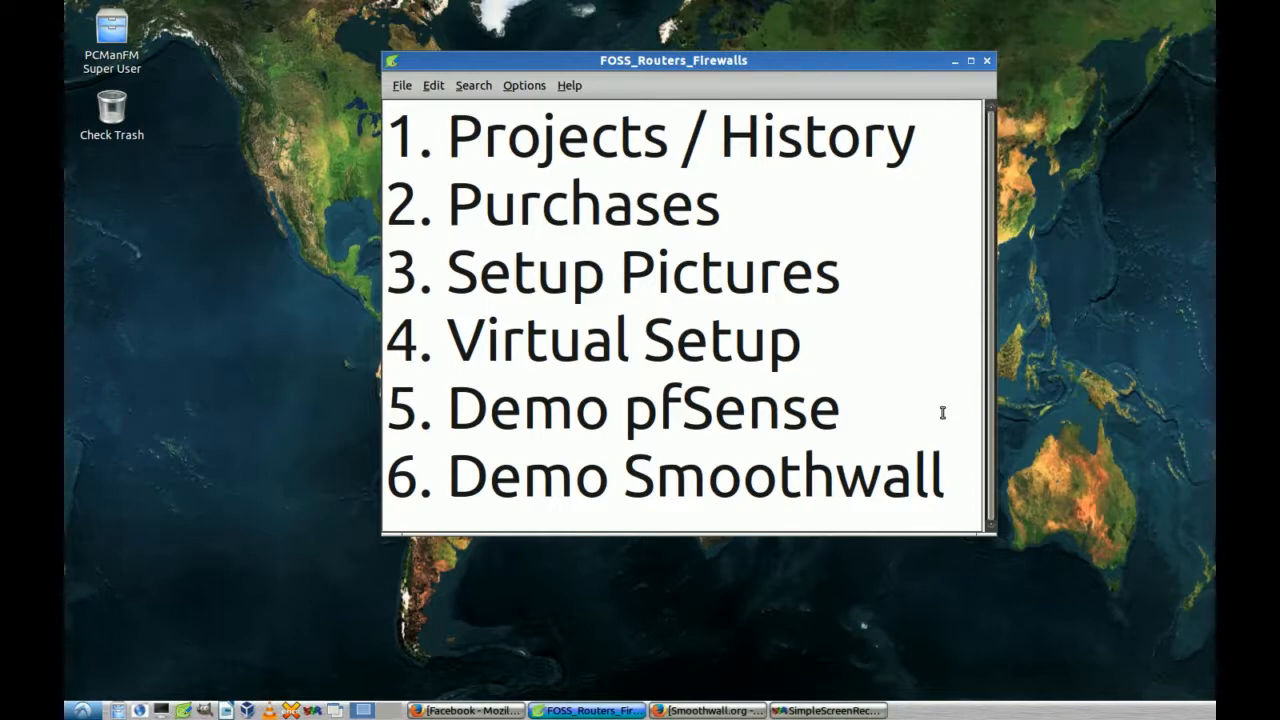
pyautogui.click(912, 136)
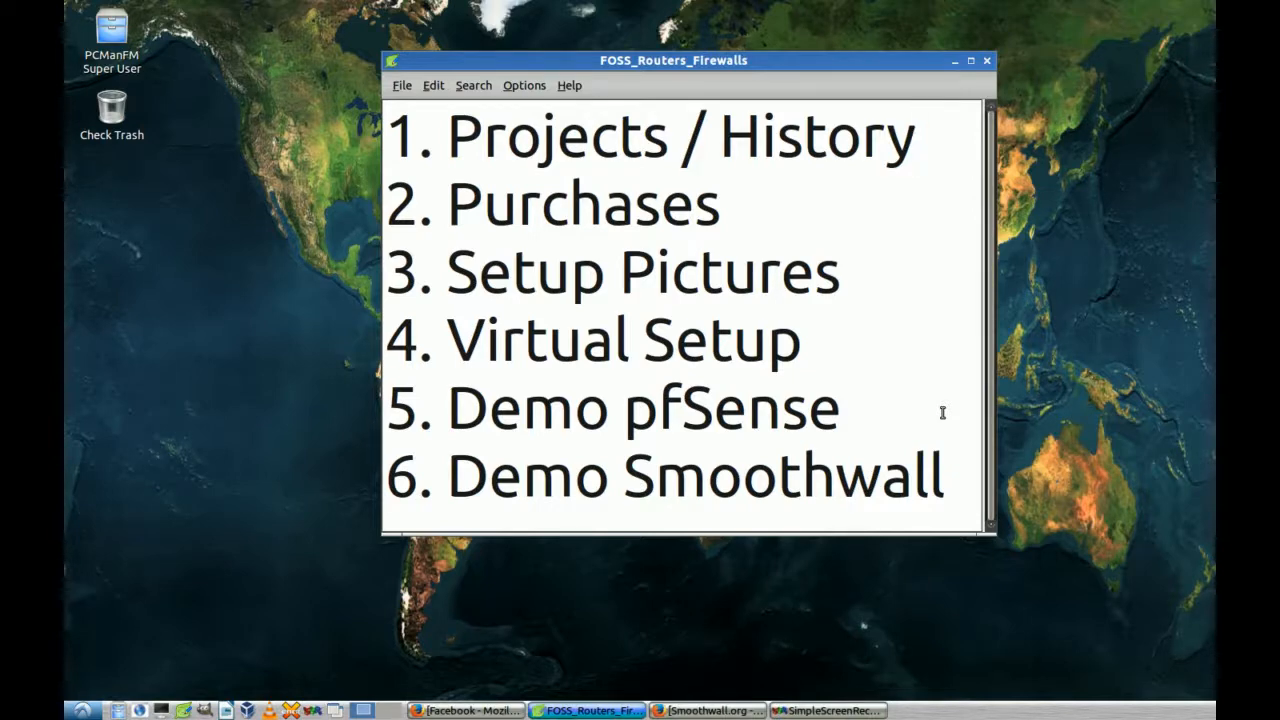
pyautogui.click(910, 136)
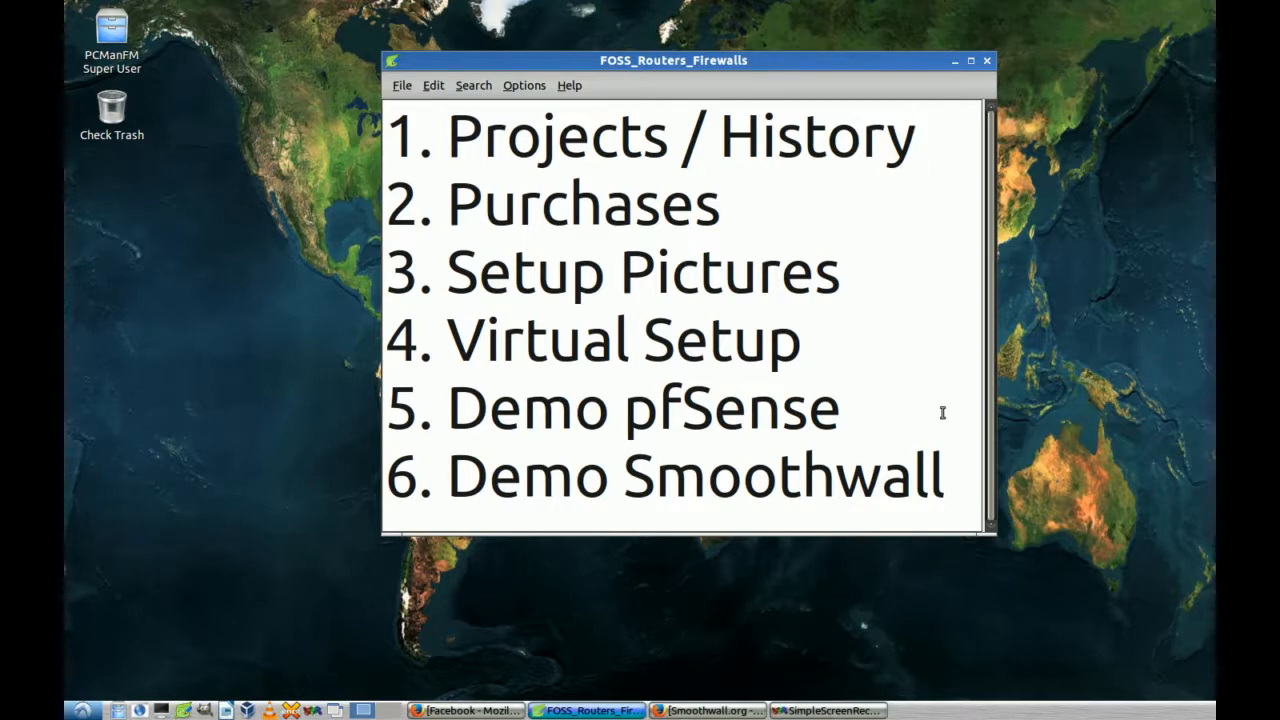
pyautogui.click(910, 136)
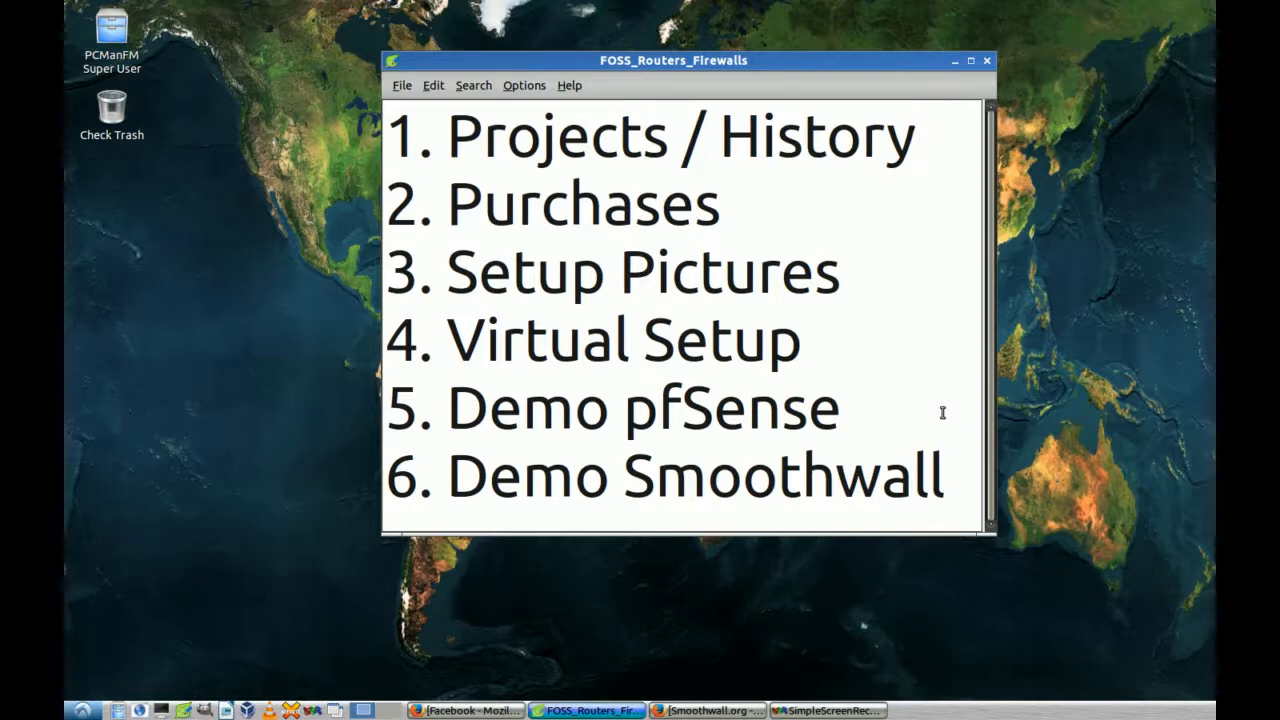
pyautogui.click(912, 136)
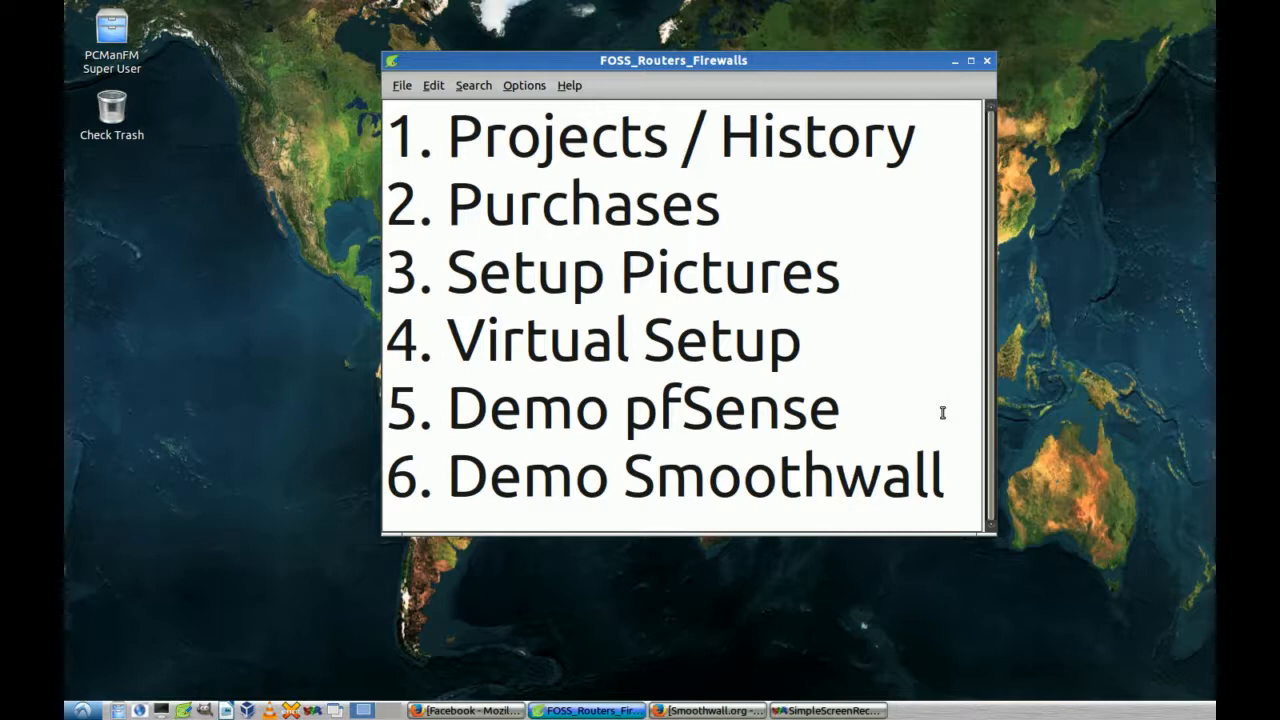
pyautogui.click(912, 136)
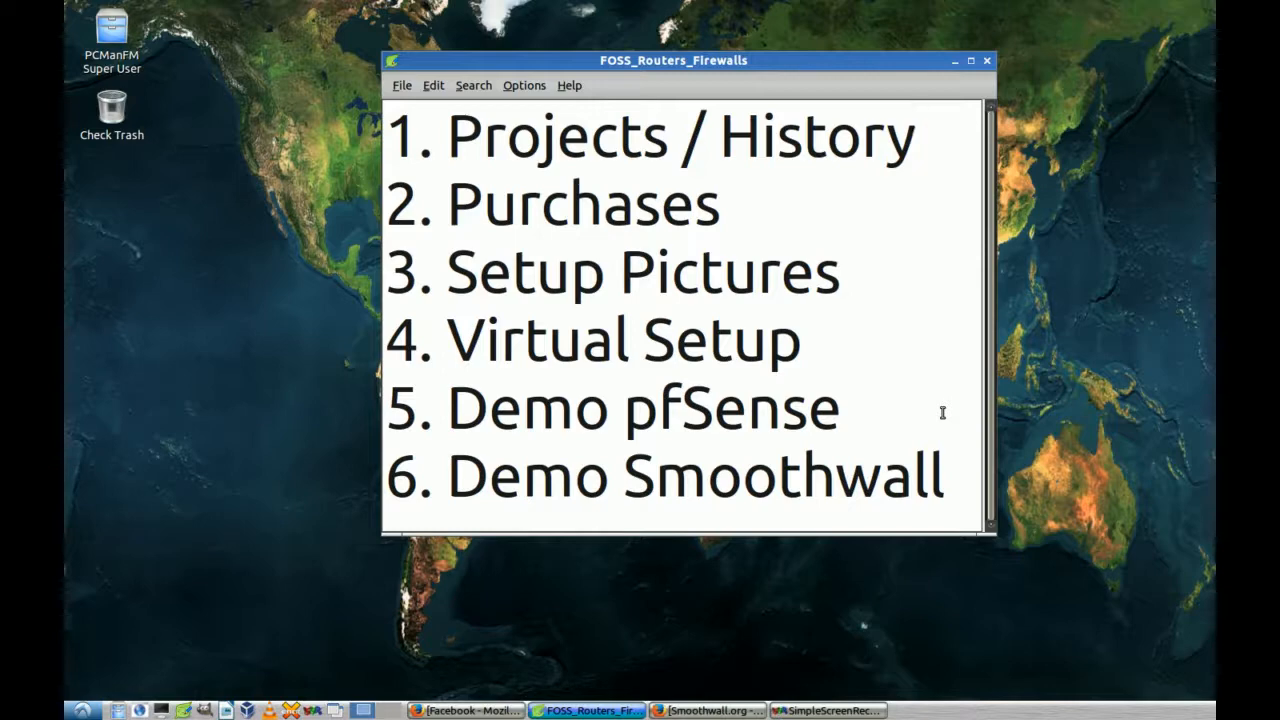
pyautogui.click(912, 136)
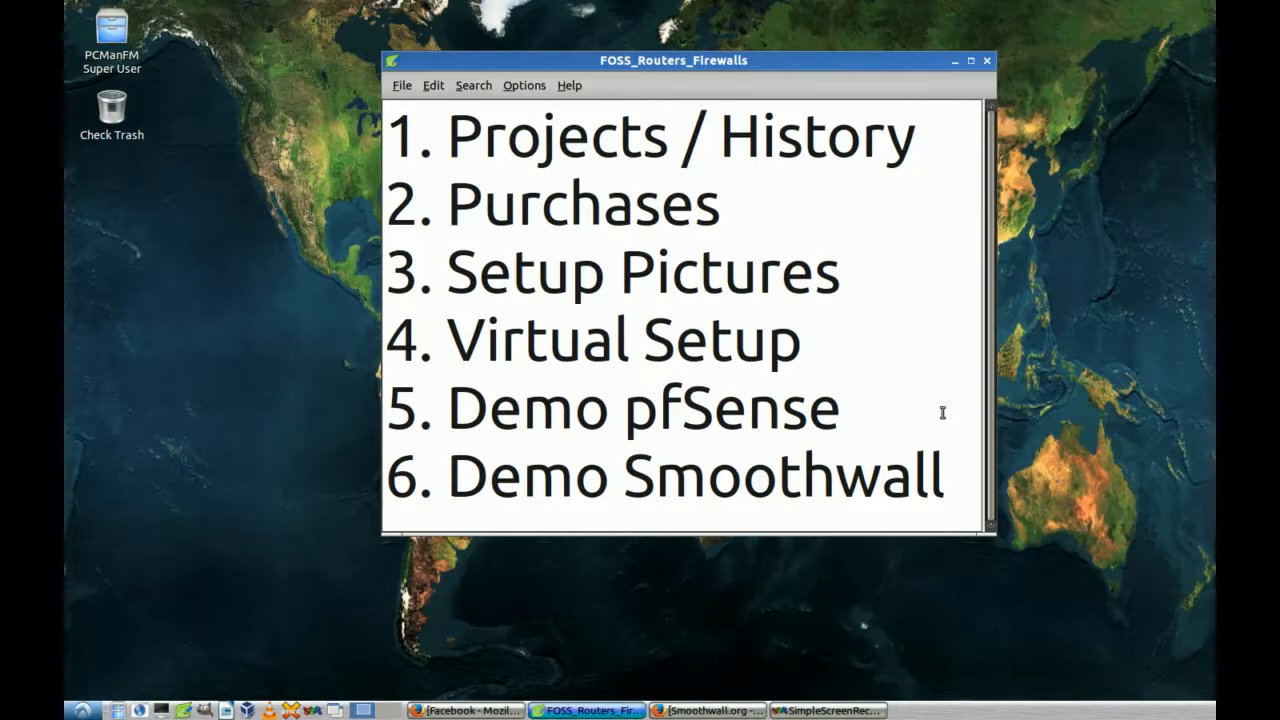
pyautogui.click(910, 136)
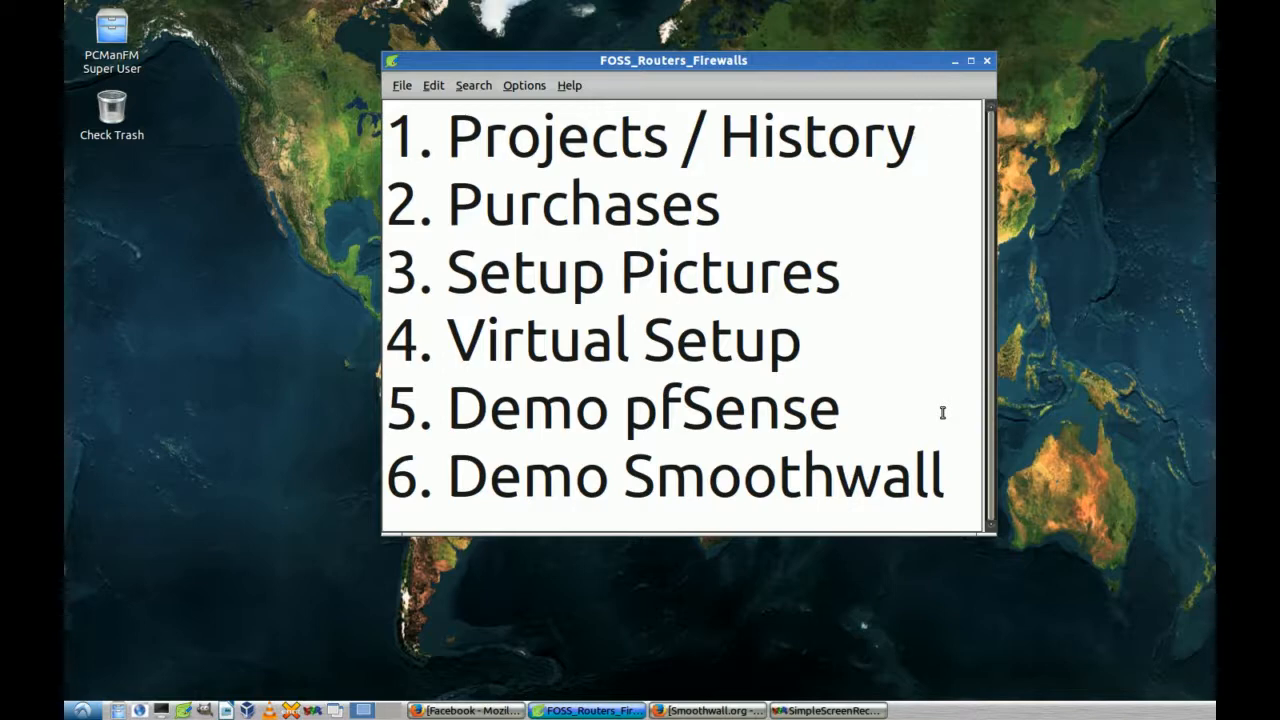
pyautogui.click(912, 136)
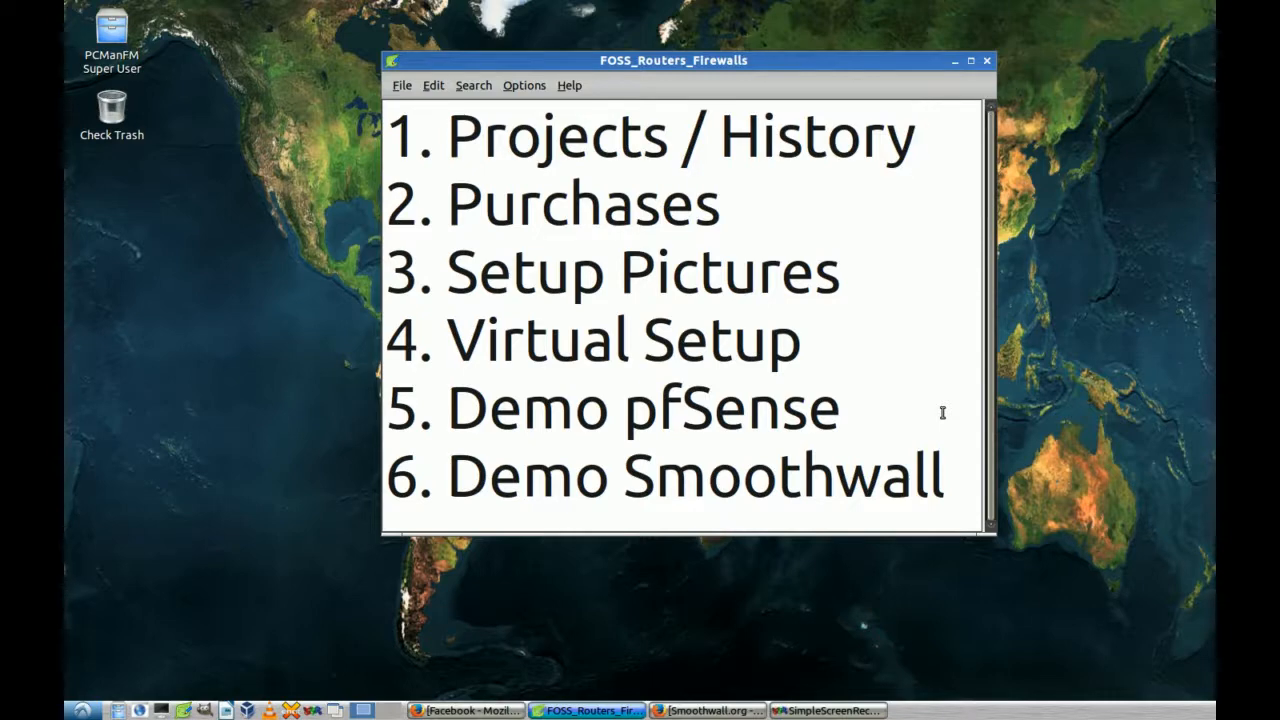
pyautogui.click(910, 136)
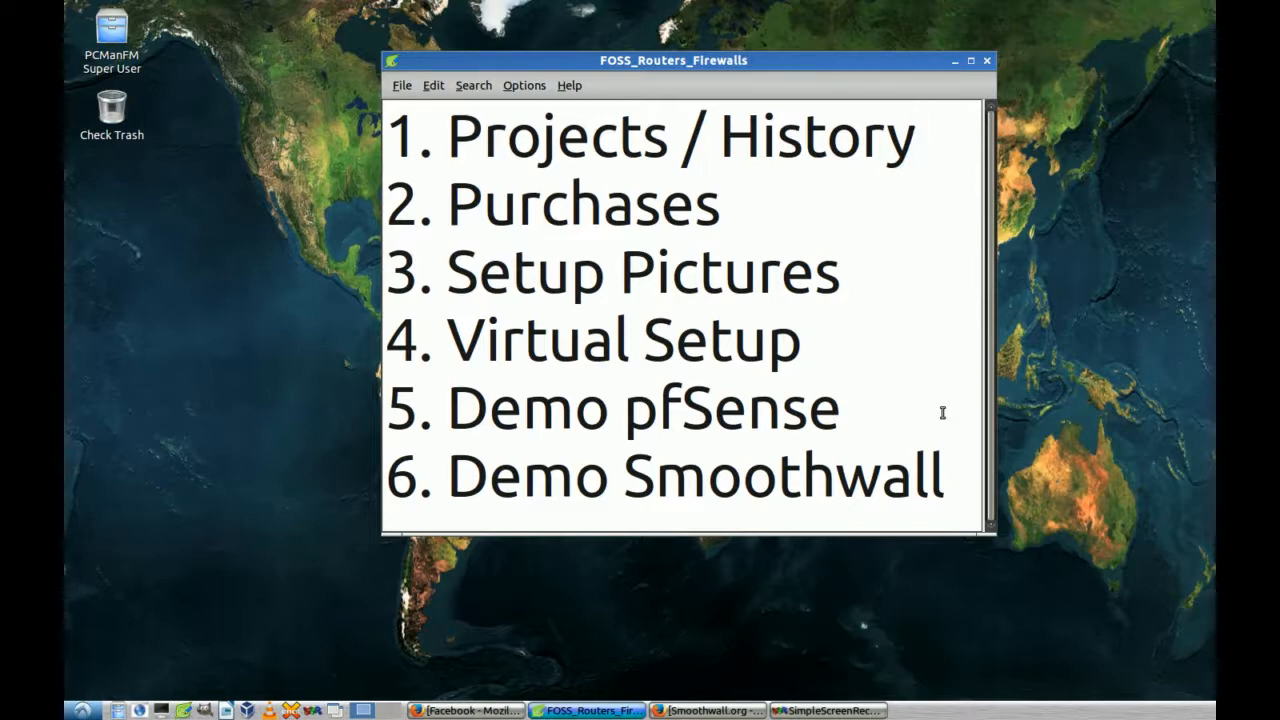
pyautogui.click(912, 136)
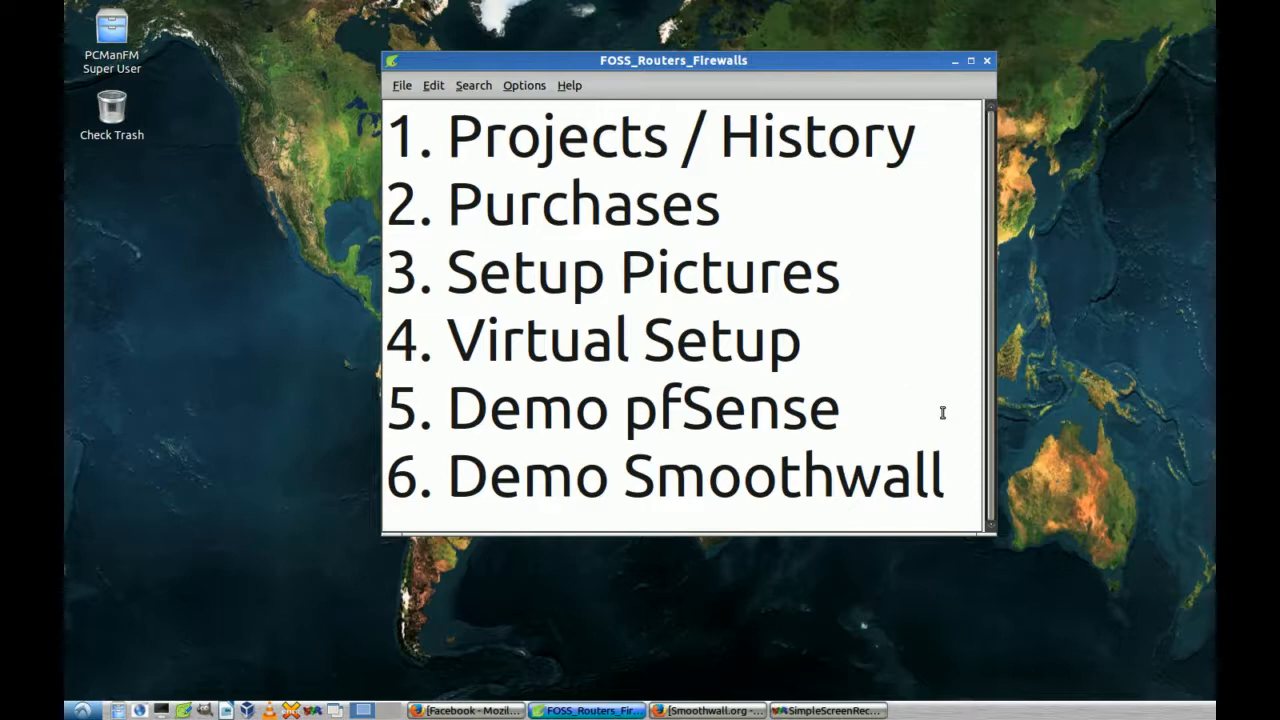
pyautogui.click(904, 136)
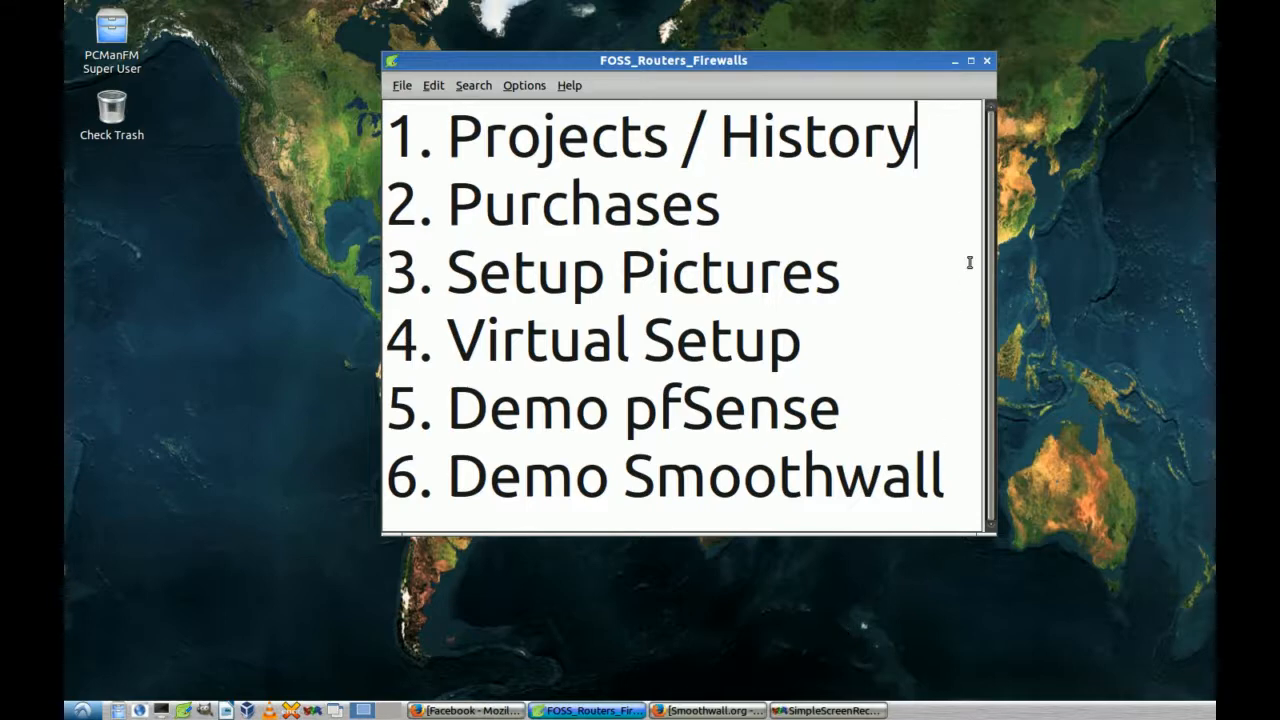
pyautogui.moveTo(722, 218)
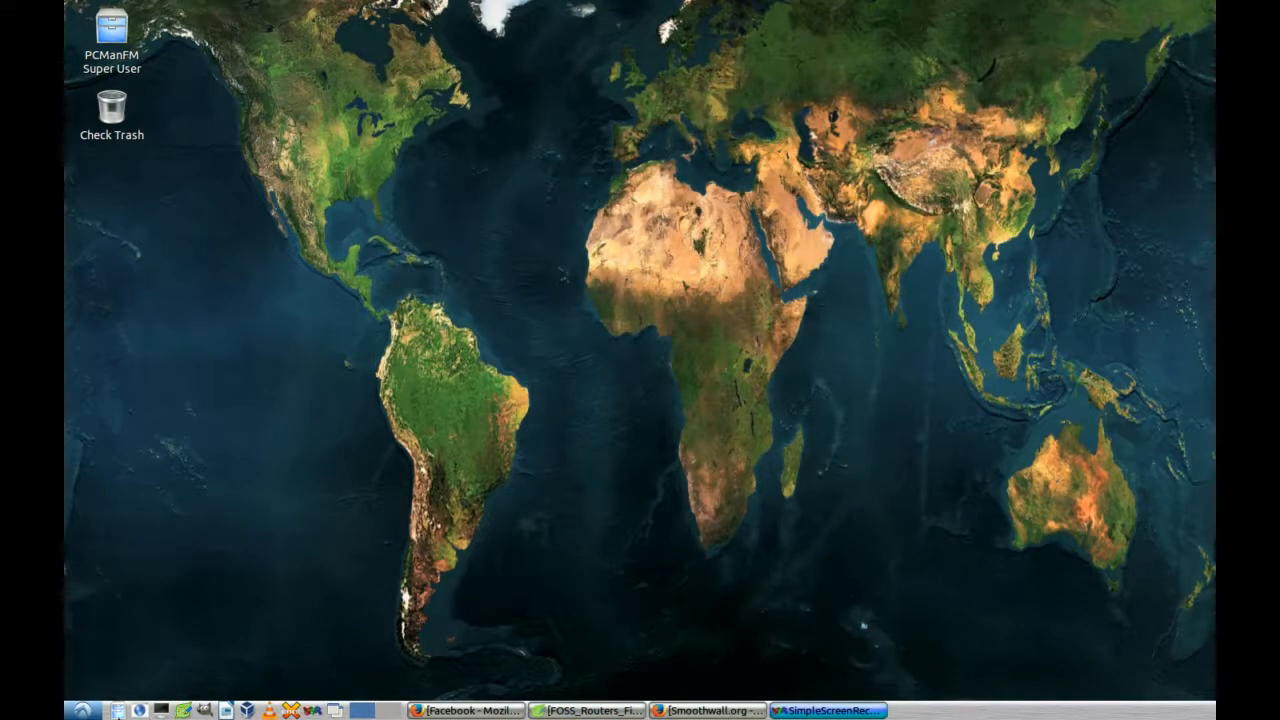
# Launch PCManFM, browse to Pictures/pfSense_setup and open 1.png in an image viewer
pyautogui.doubleClick(112, 28)
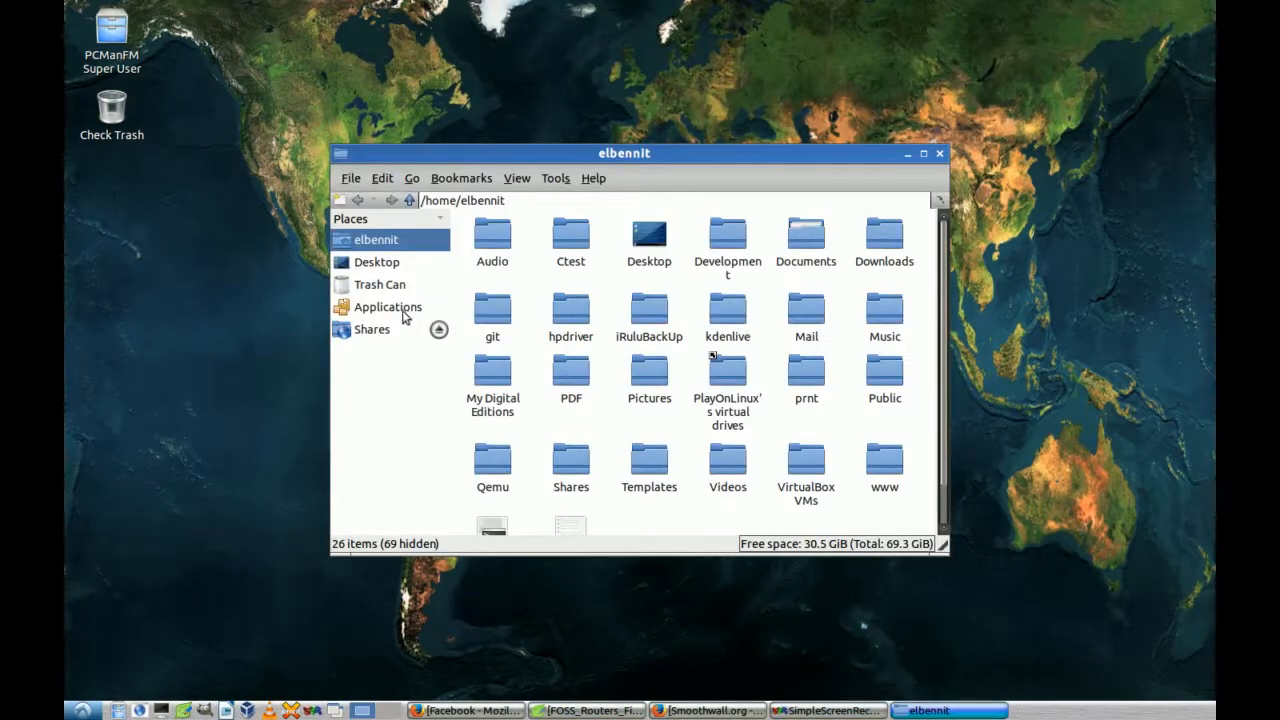
pyautogui.doubleClick(648, 378)
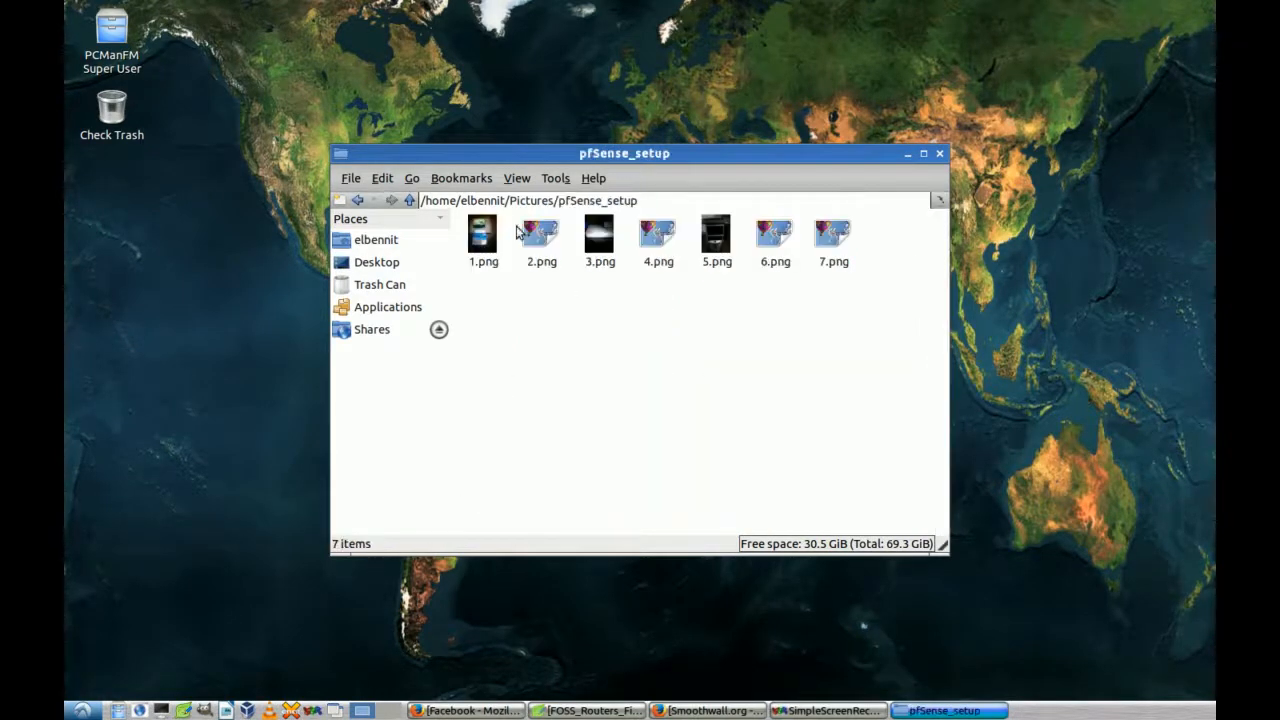
pyautogui.rightClick(484, 236)
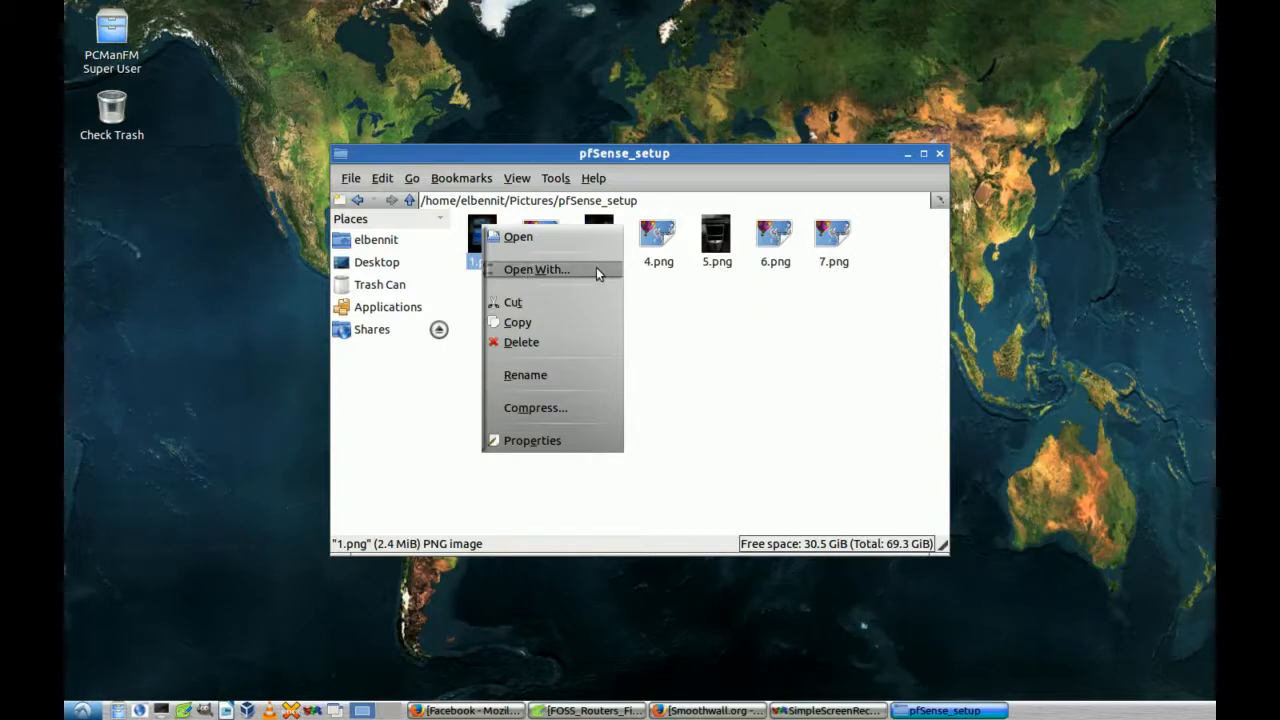
pyautogui.click(518, 236)
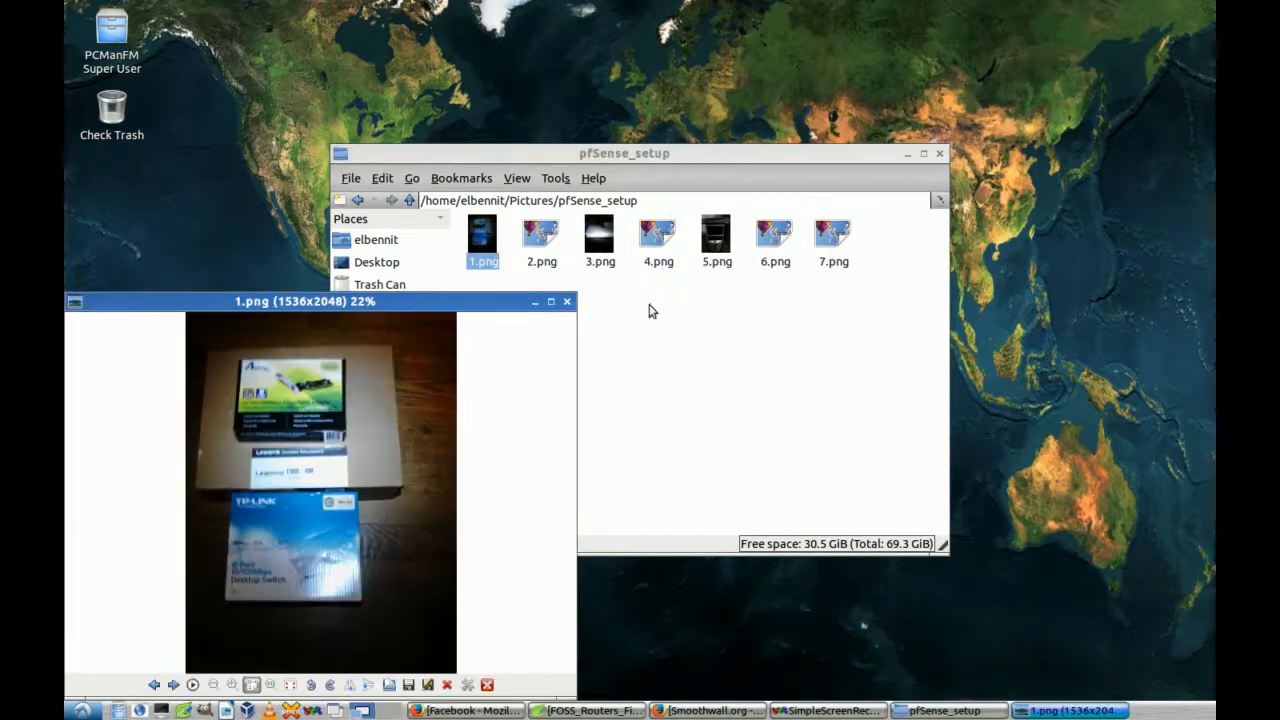